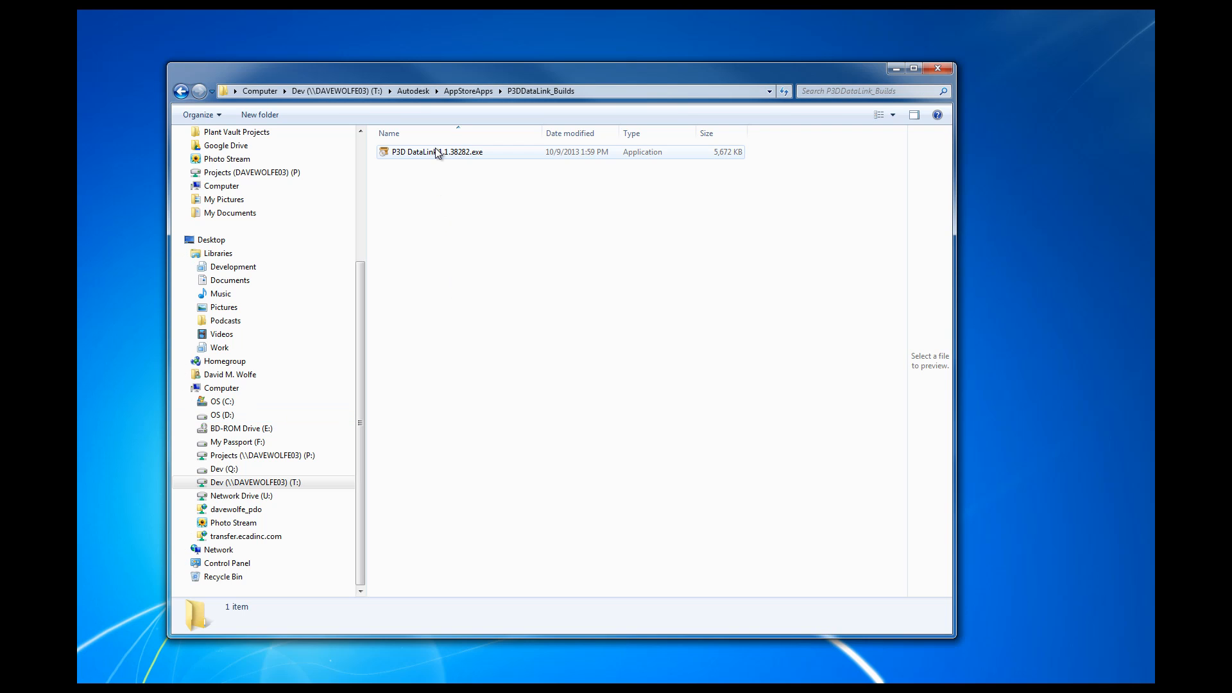
- Run the P3D DataLink 1.1.38282.exe installer and begin installation
double_click(433, 152)
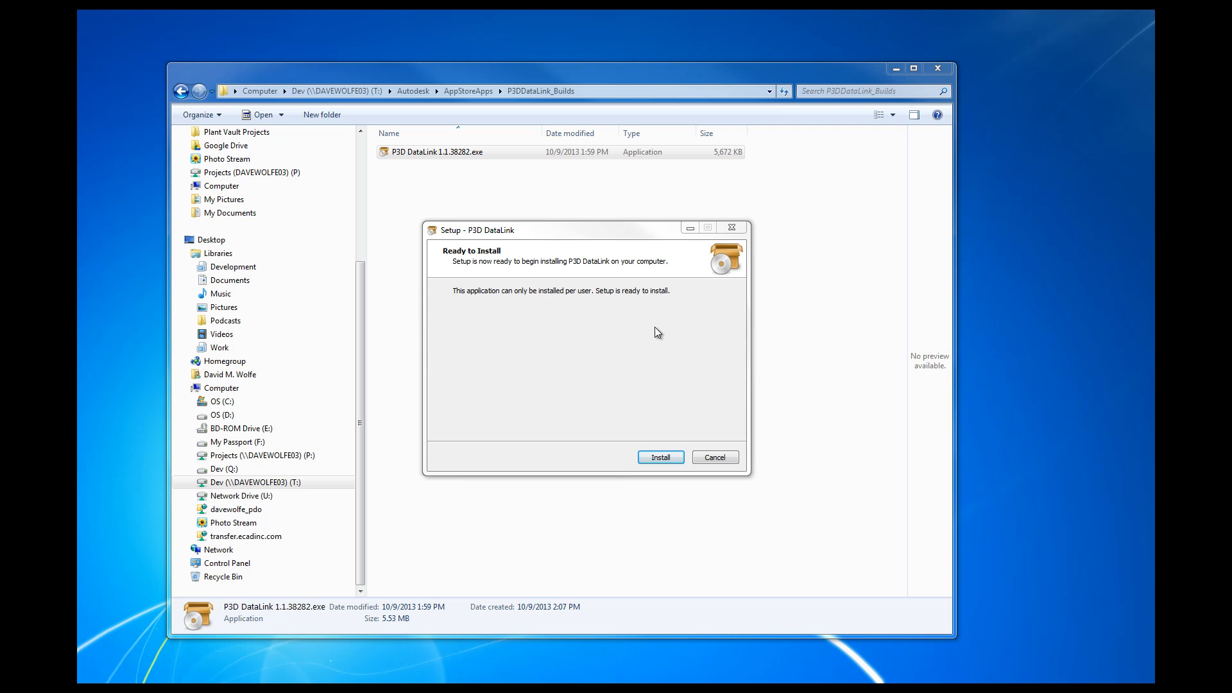
click(660, 456)
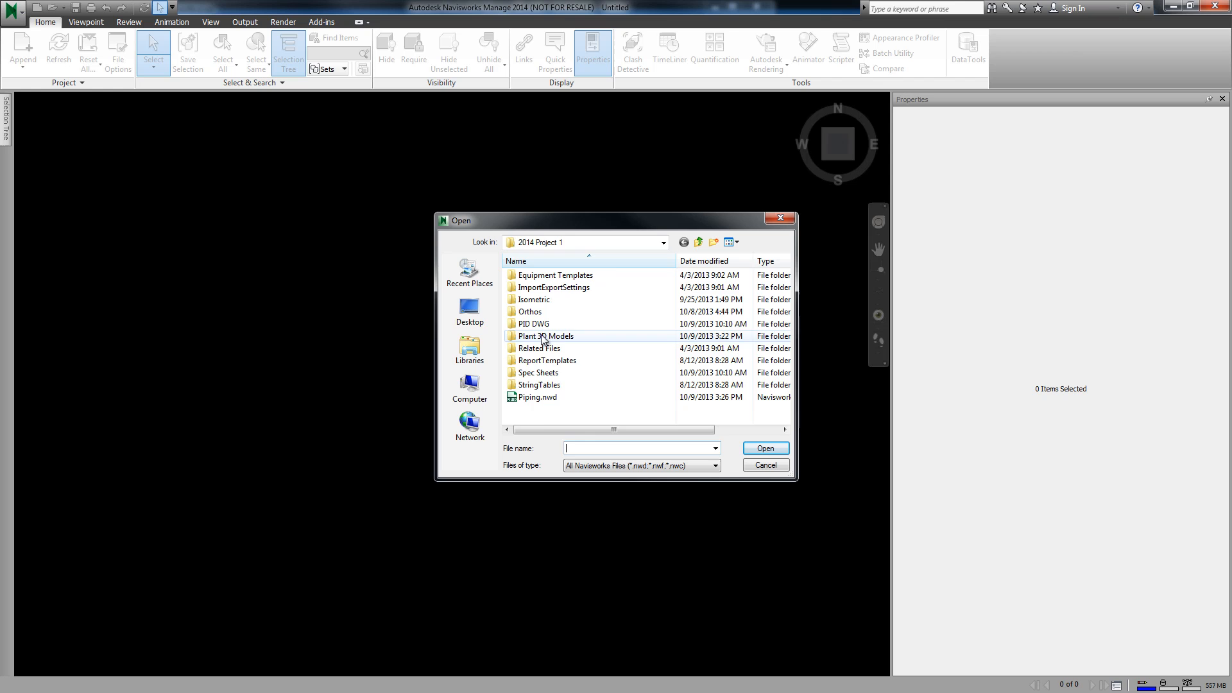
- Open Piping.dwg from the Plant 3D Models folder
double_click(545, 335)
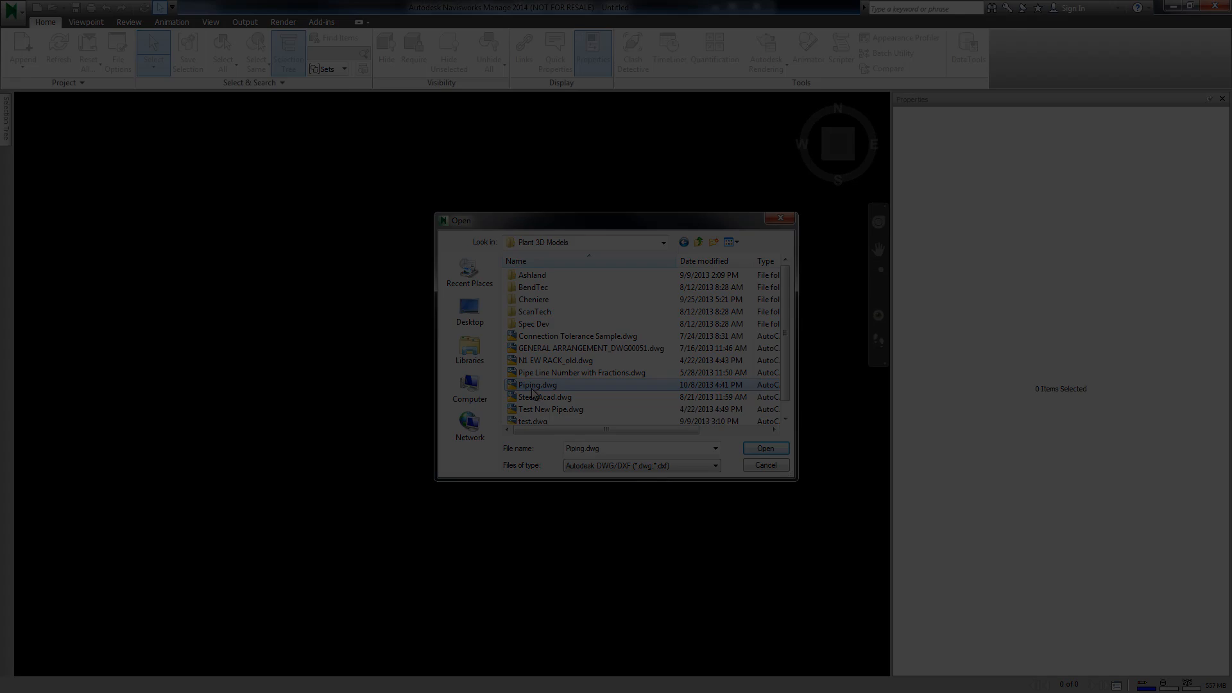
click(765, 448)
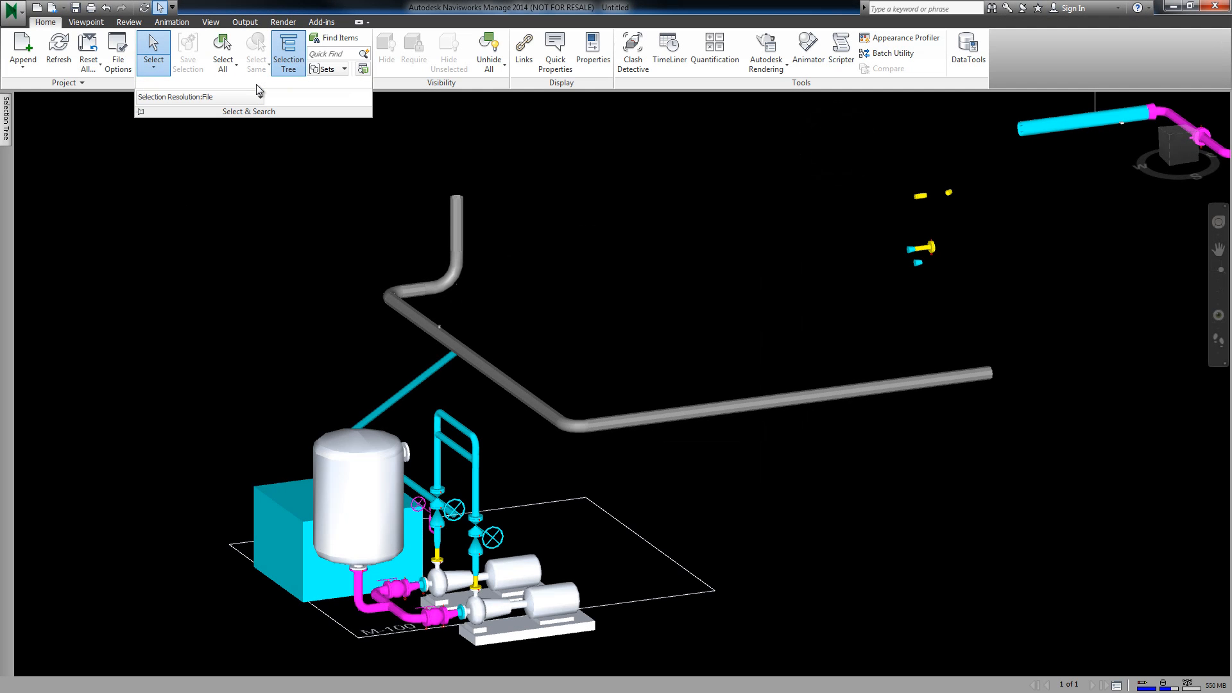
- Show the vertical pipe's AutoCAD properties, such as Line Number 1002, in the Properties panel
click(200, 97)
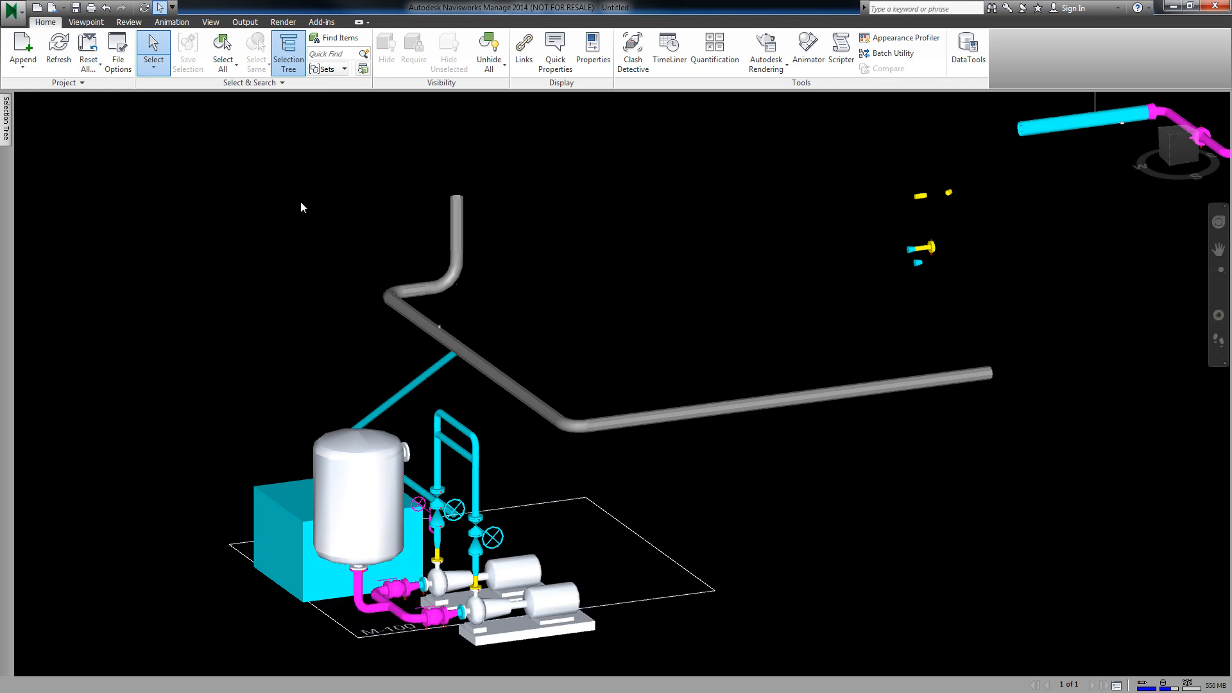
mouse_move(593, 48)
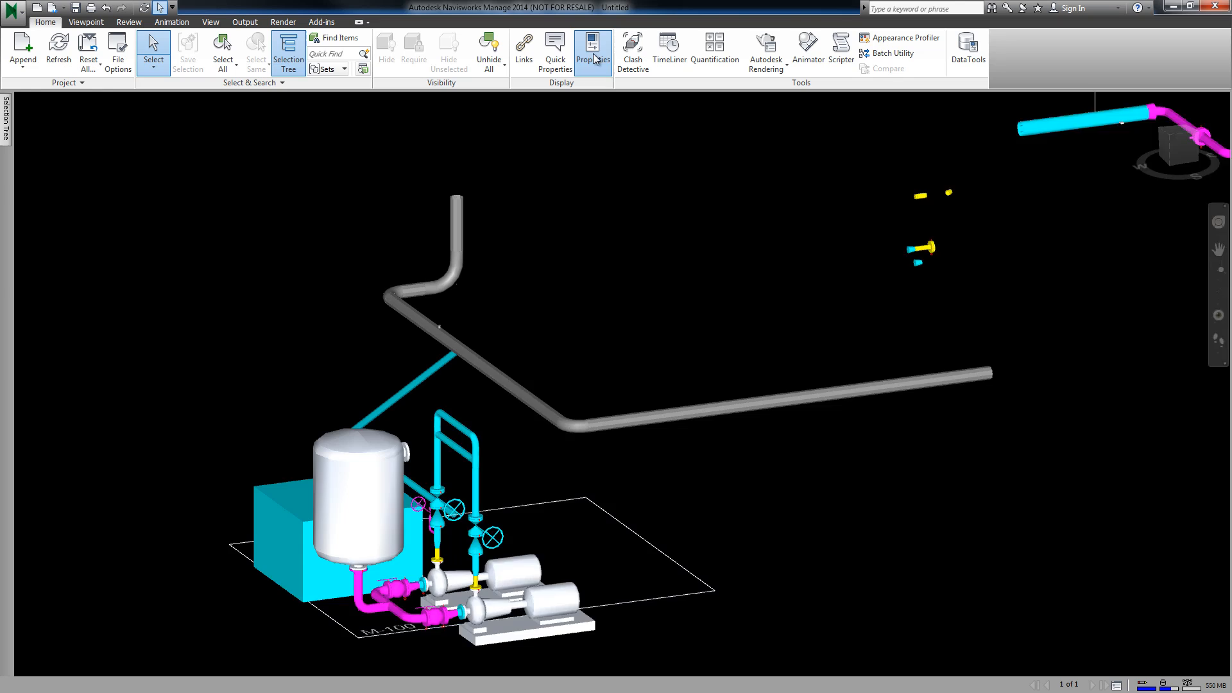
click(593, 45)
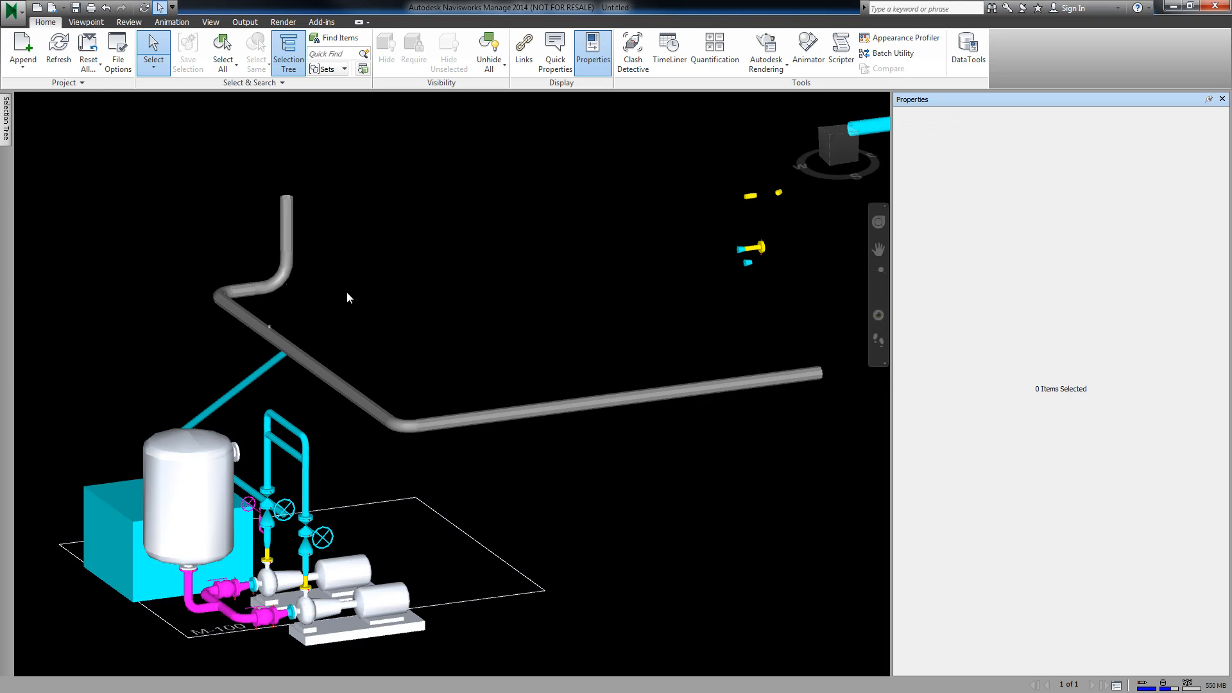
click(289, 225)
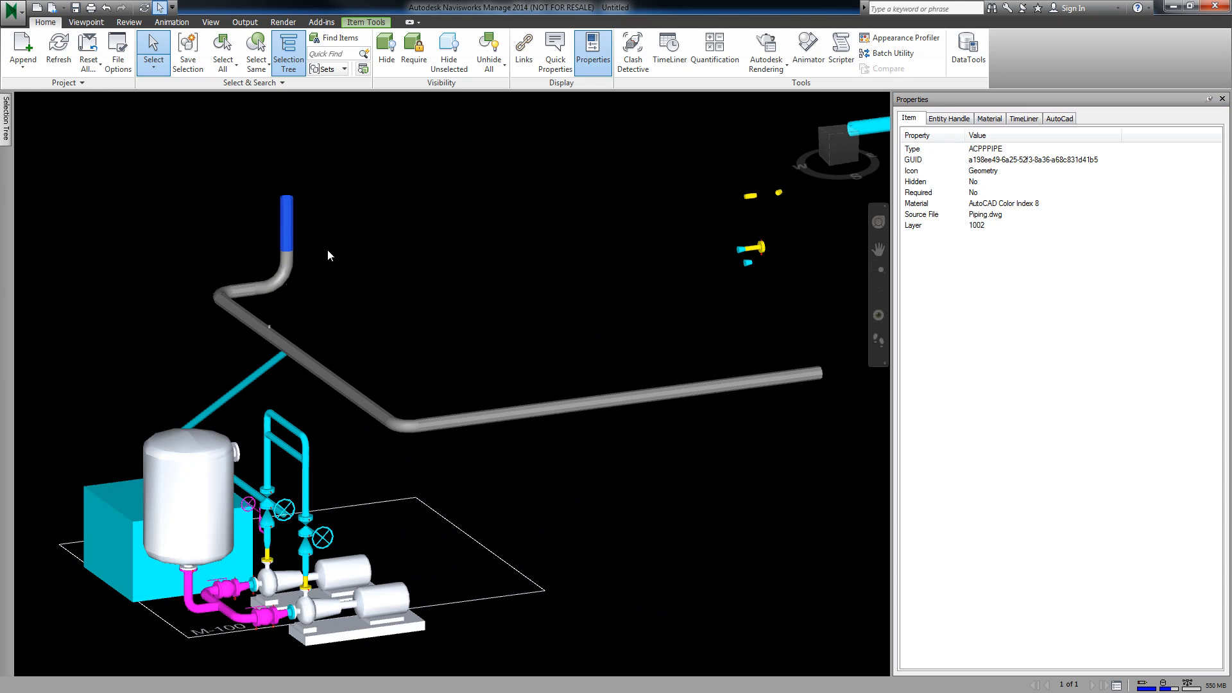
click(1059, 118)
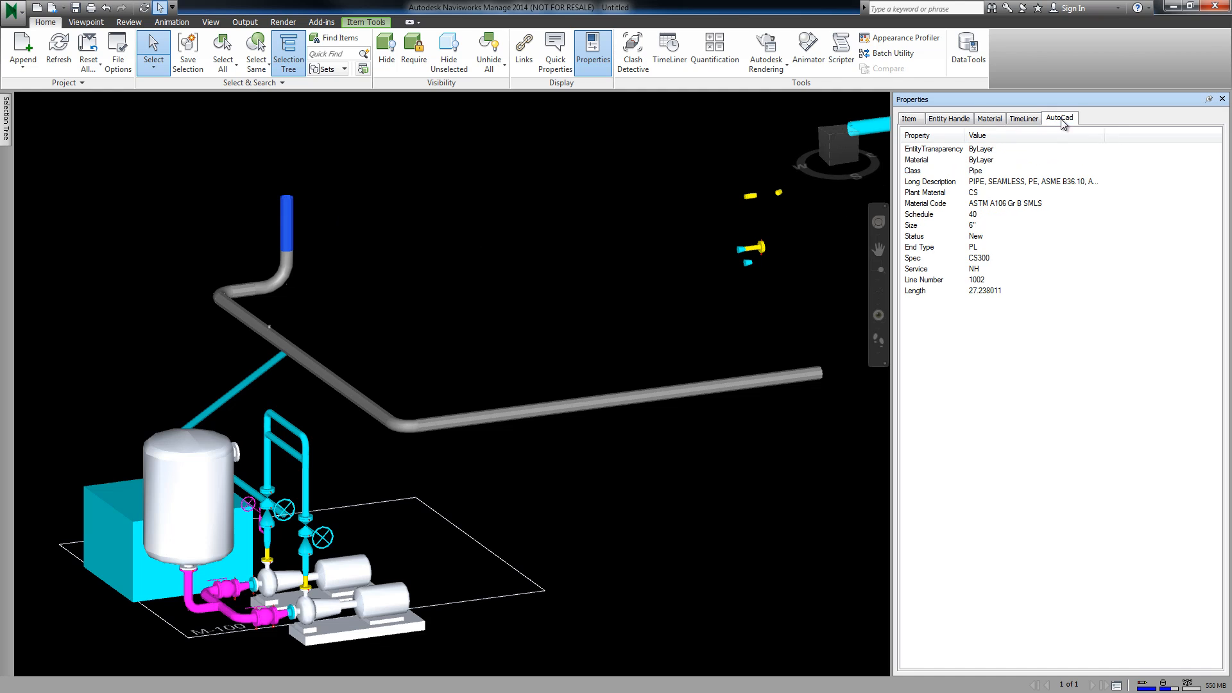
mouse_move(979, 301)
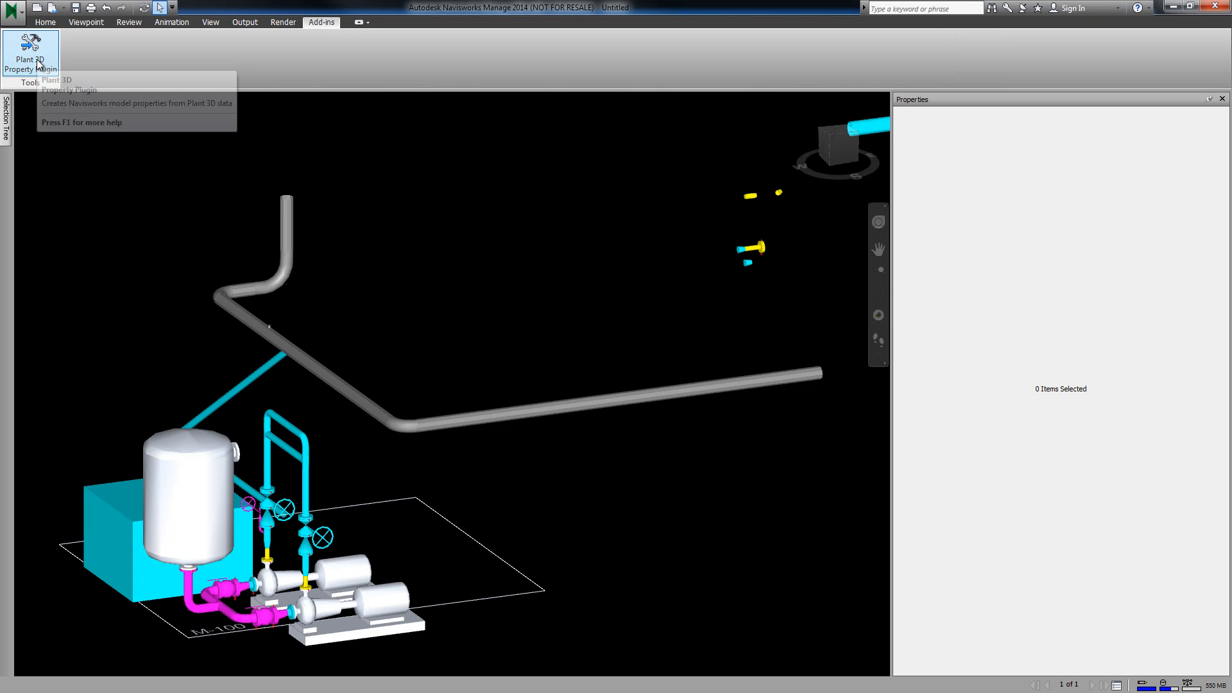
- Generate Plant 3D properties with the Plant 3D Property Plugin, then close it with Done
click(26, 48)
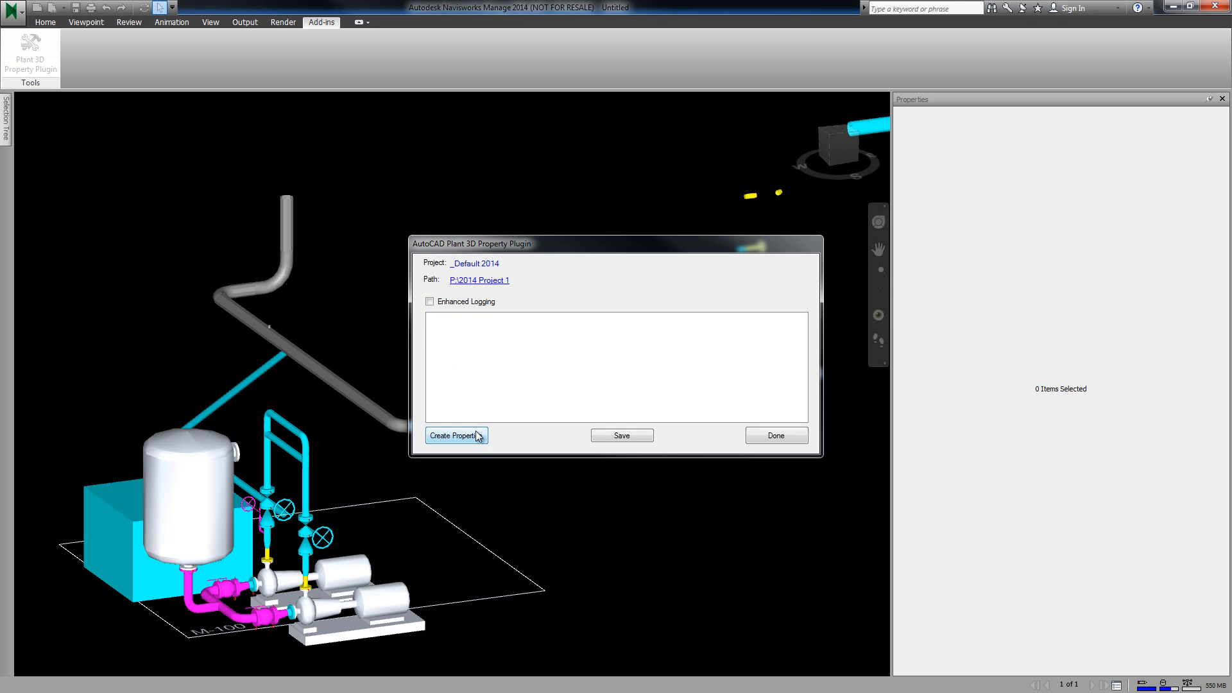
click(457, 436)
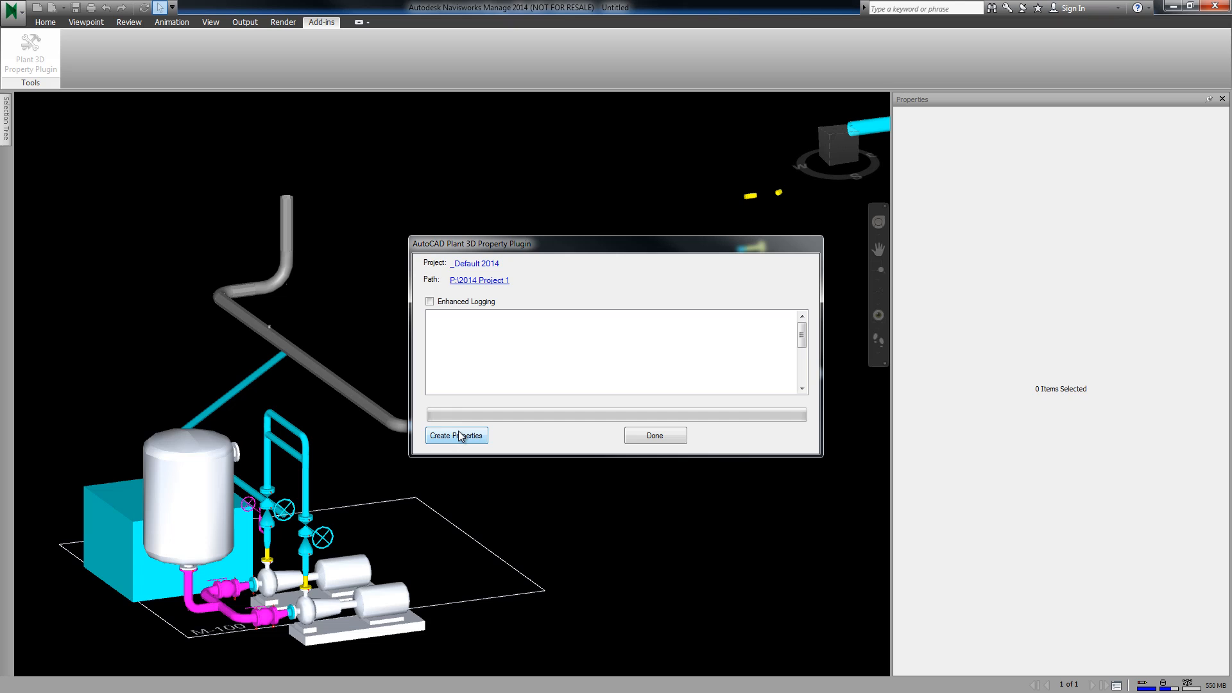
click(457, 435)
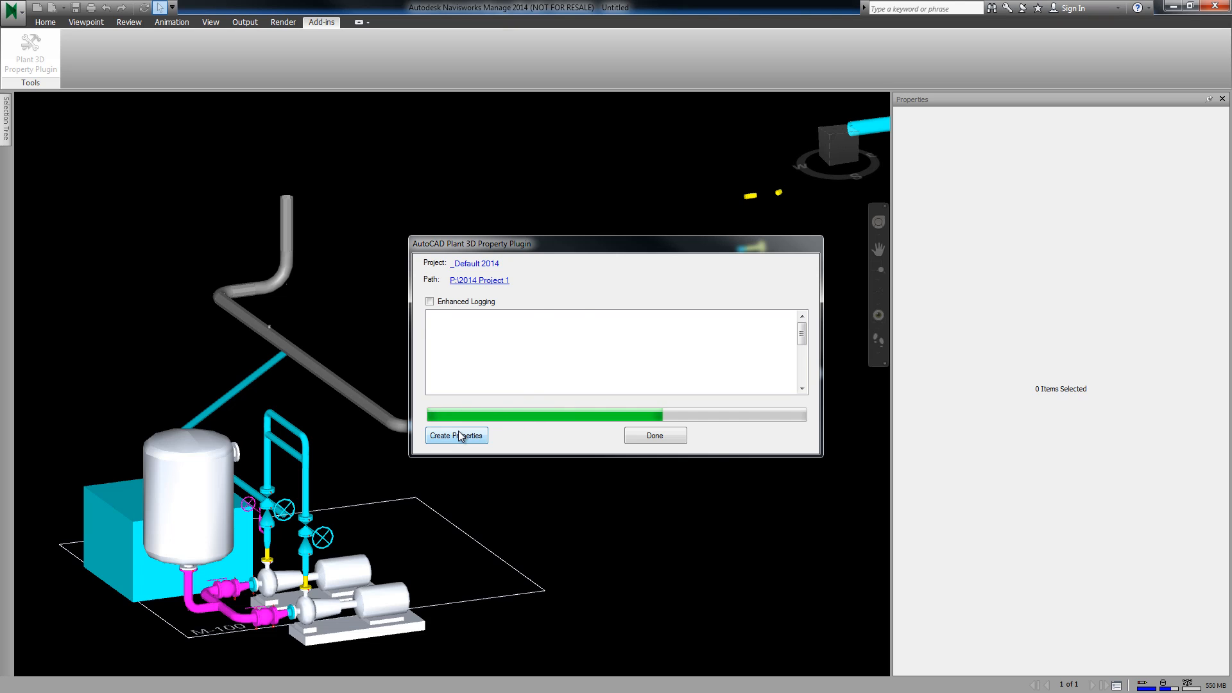
click(456, 435)
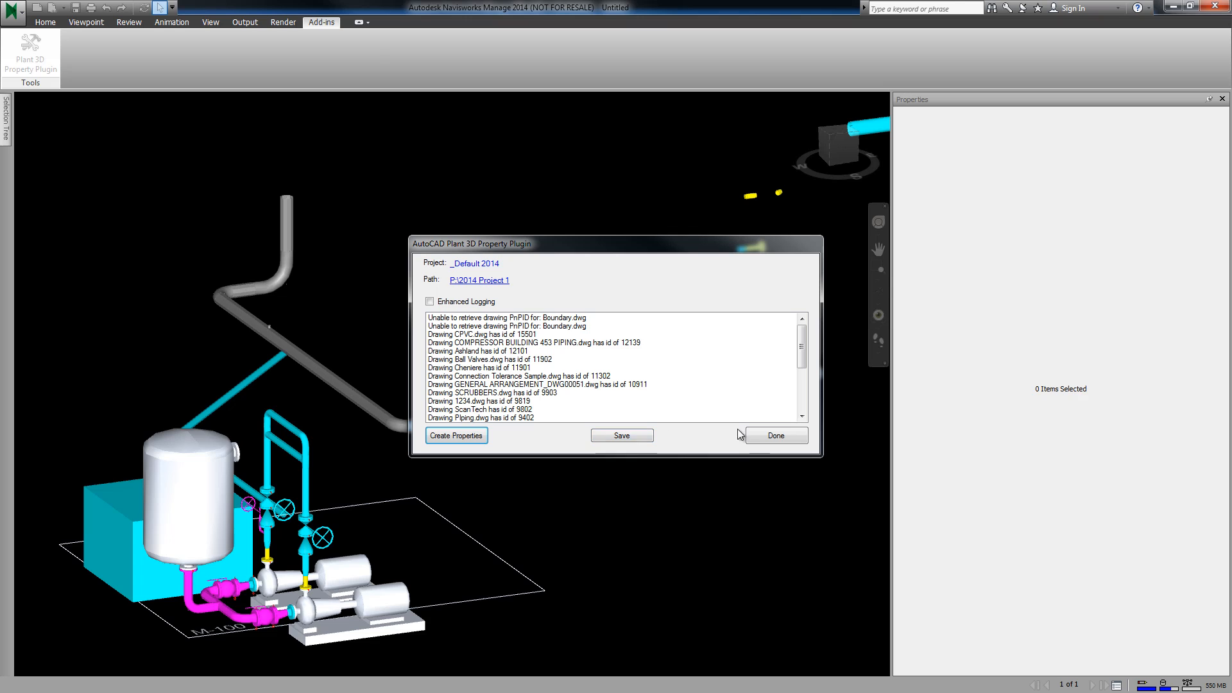
click(776, 435)
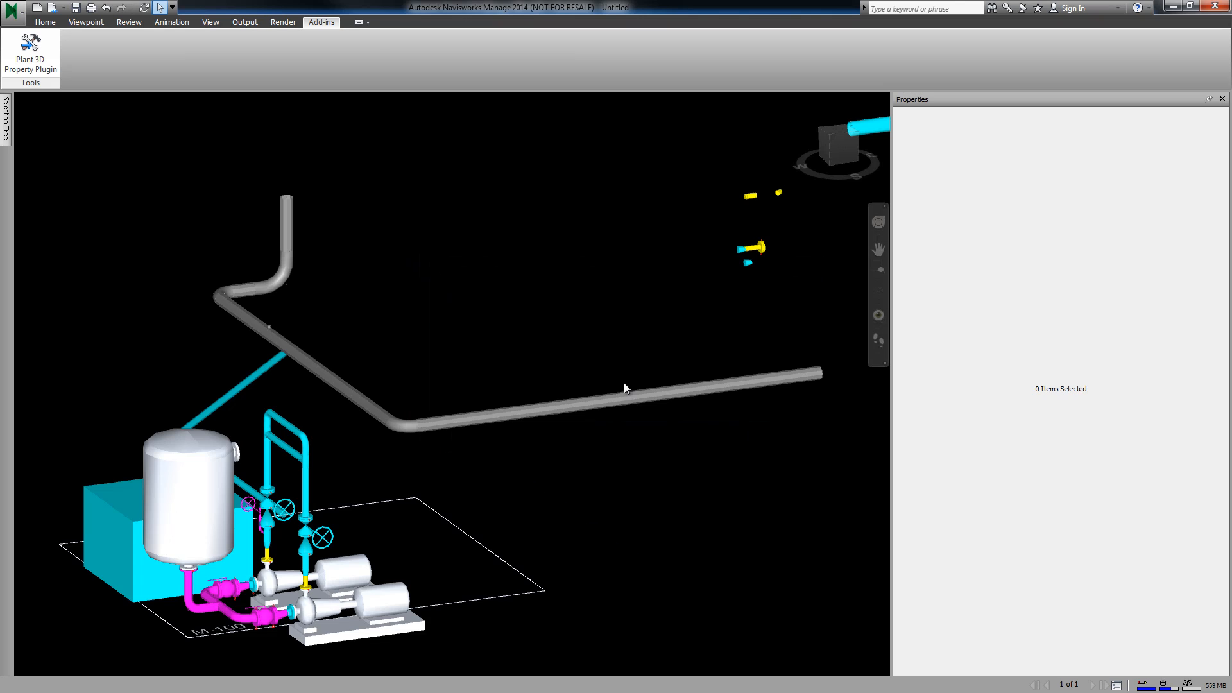
- Review the diagonal pipe run's Plant 3D properties
click(269, 324)
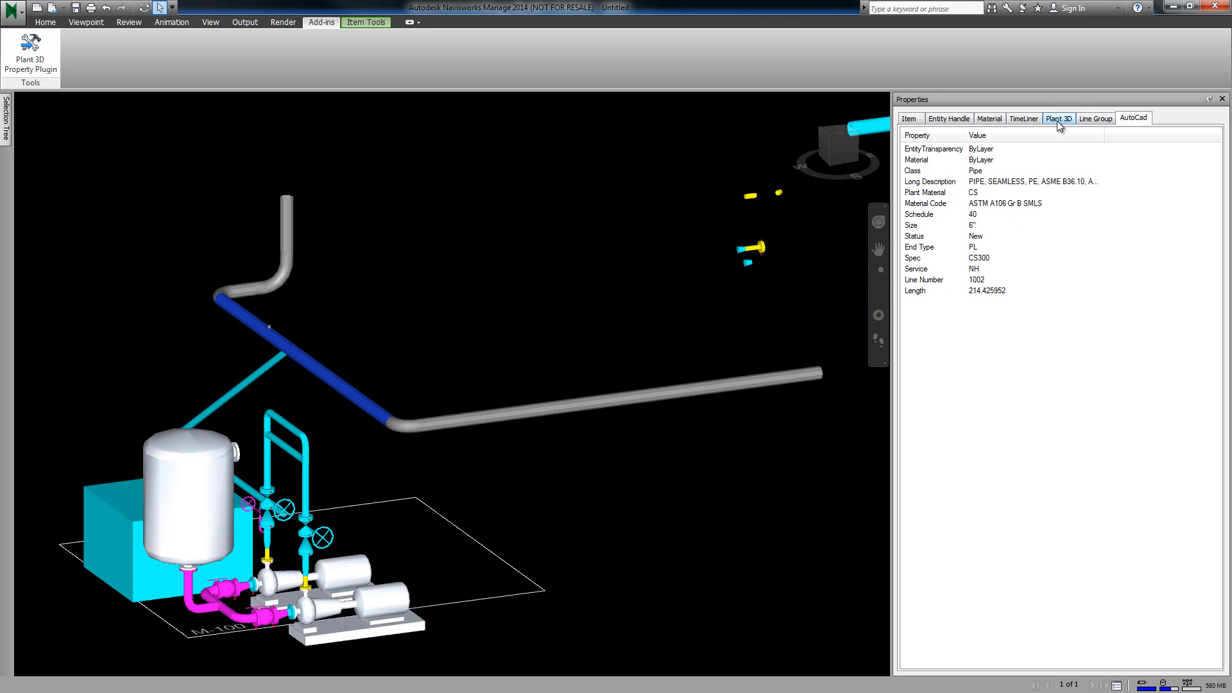
click(1059, 118)
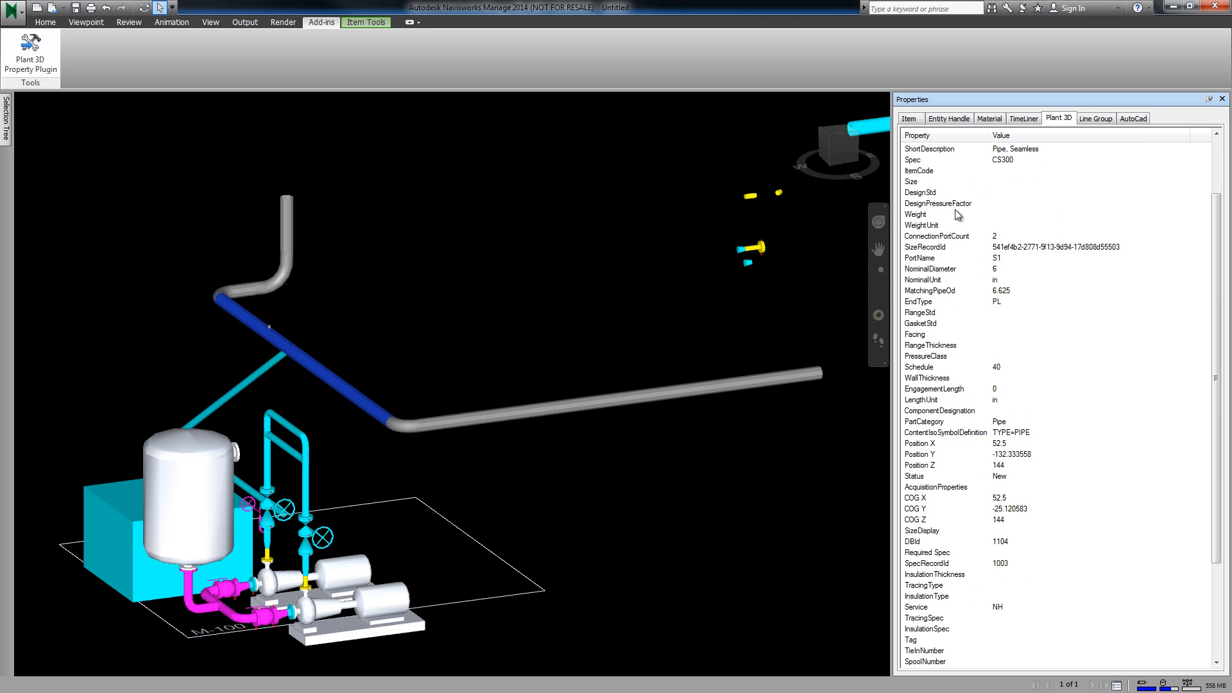
scroll(down, 3)
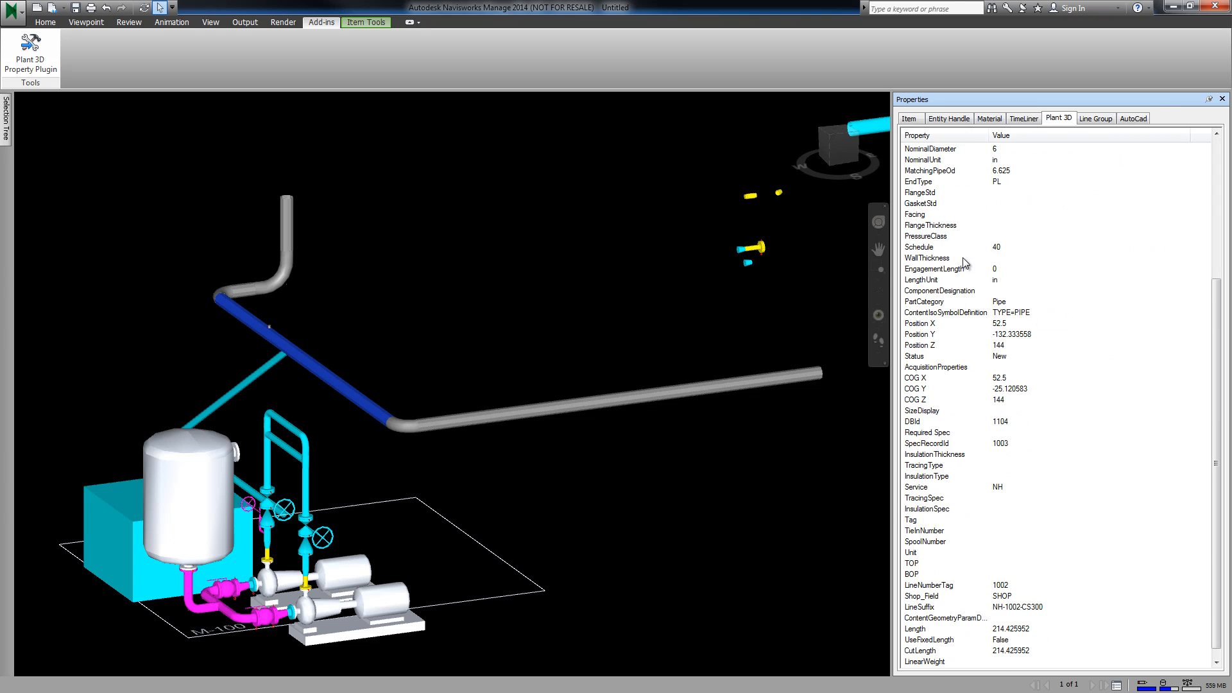
scroll(down, 3)
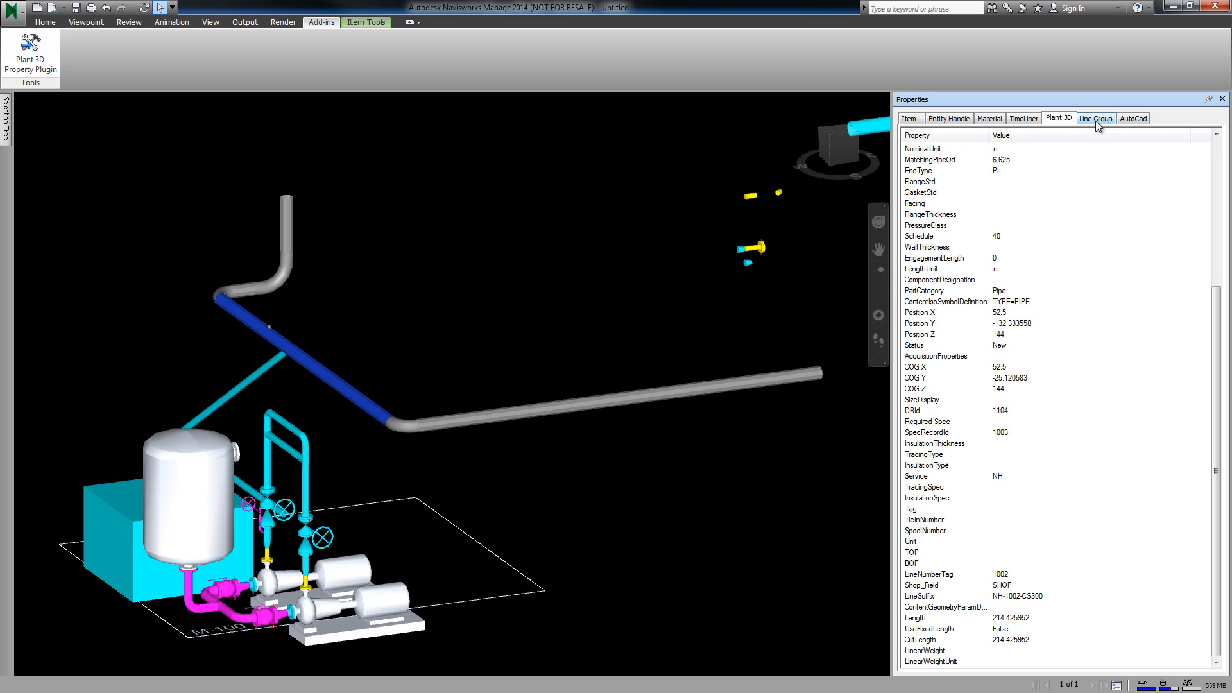
- Compare Line Group data for the cyan diagonal pipe and the short vertical pipe
click(1095, 118)
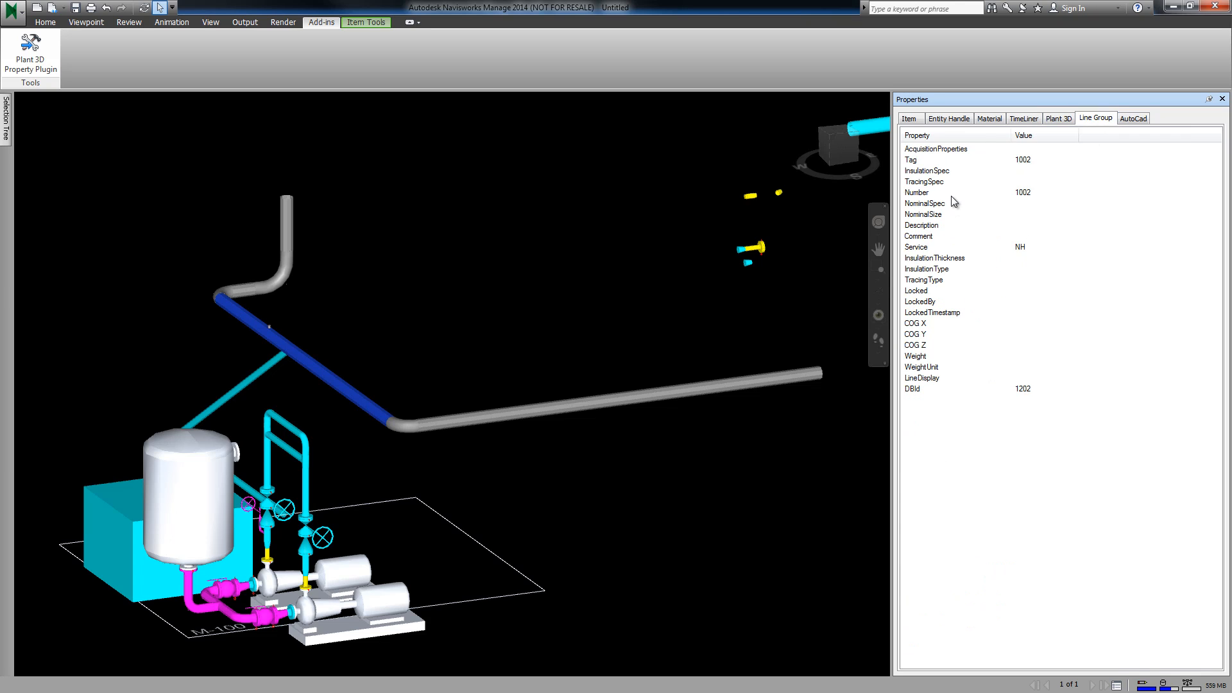
mouse_move(560, 428)
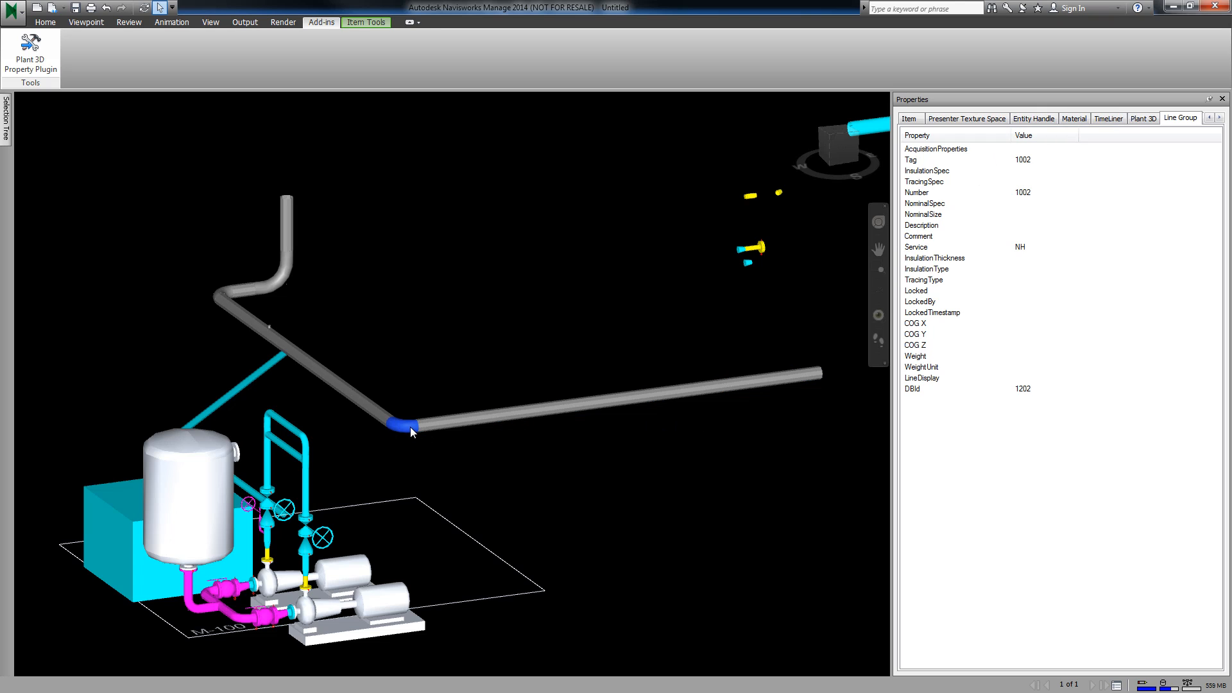
click(251, 396)
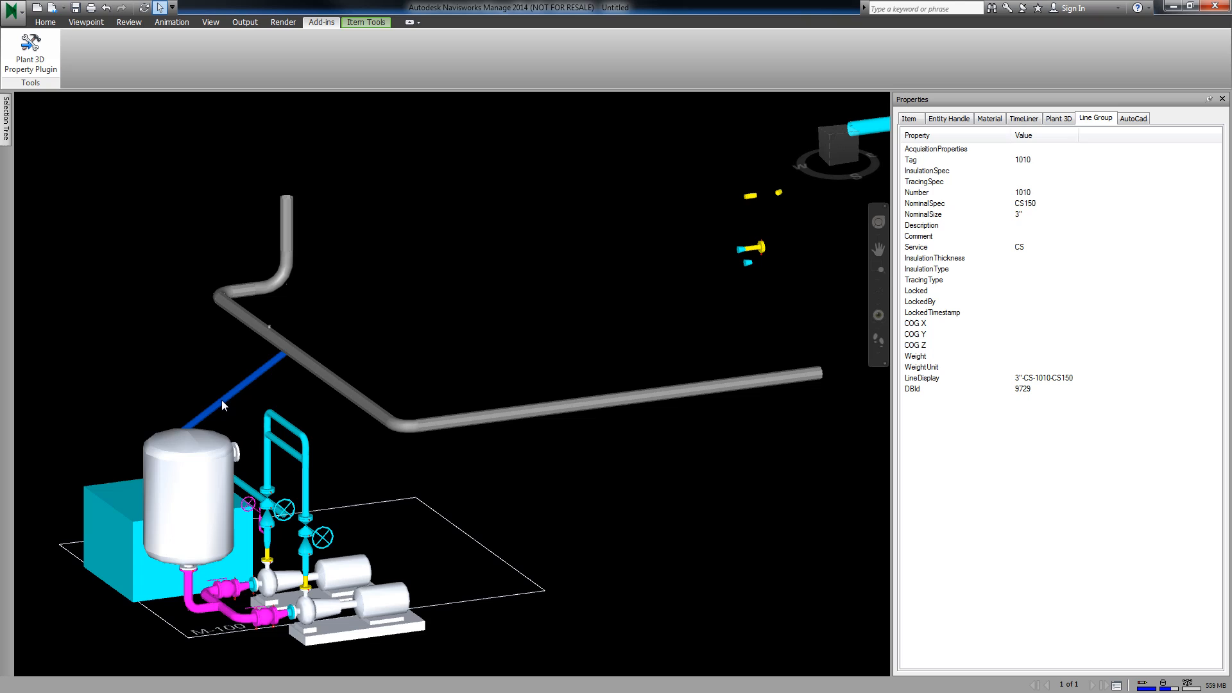
click(285, 477)
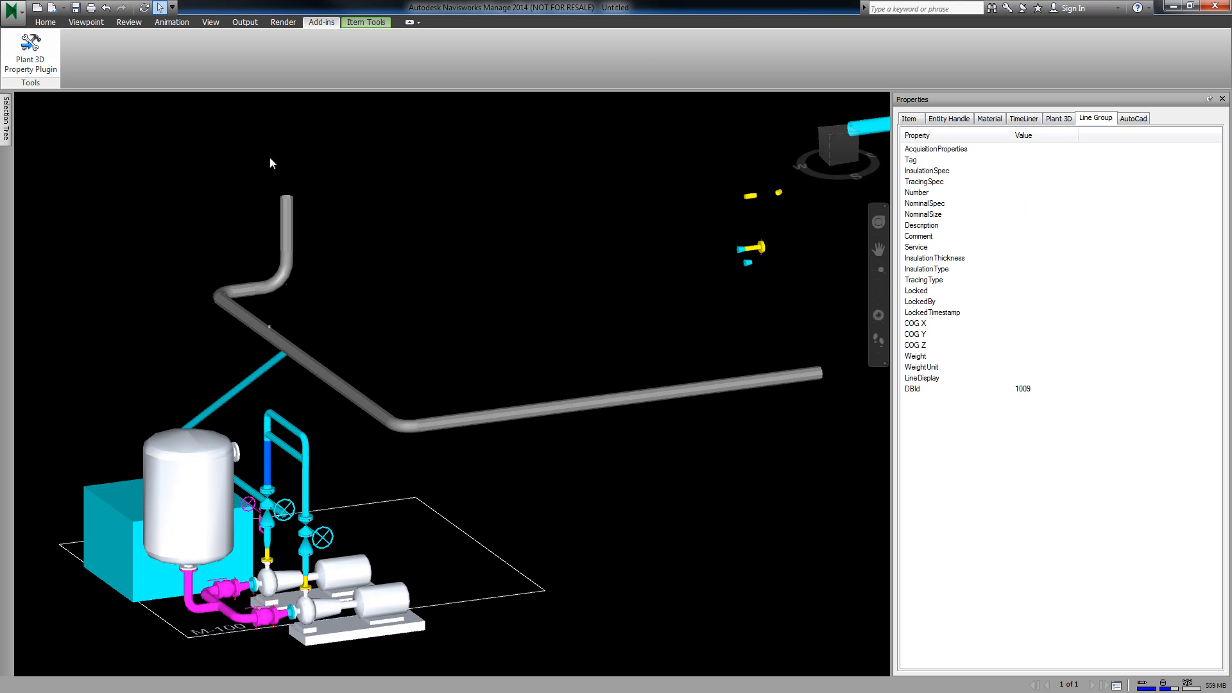
- Publish the model as Piping.nwd in the 2014 Project 1 folder
click(11, 10)
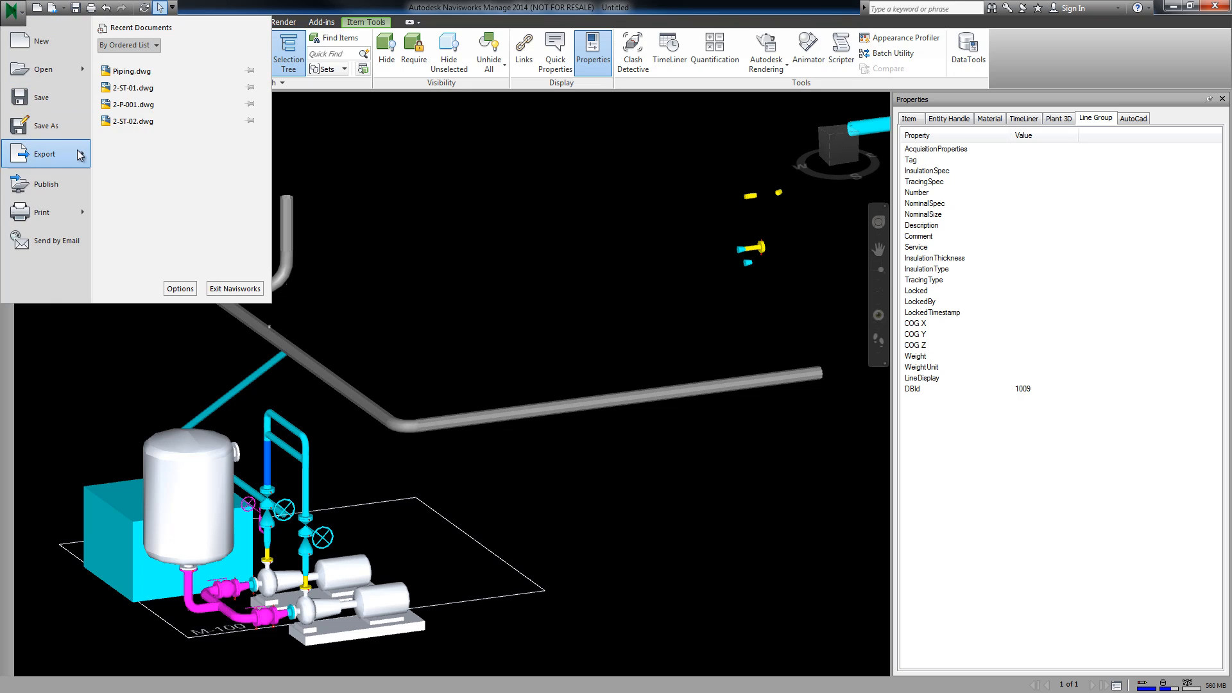
click(45, 154)
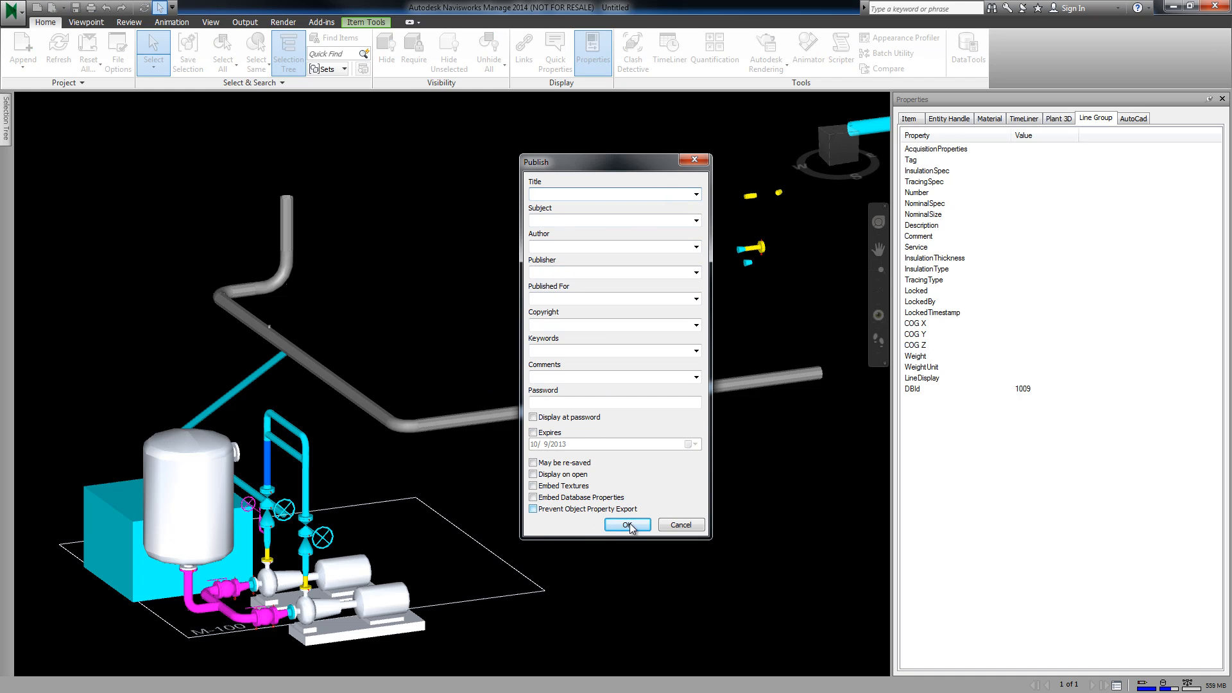
click(627, 524)
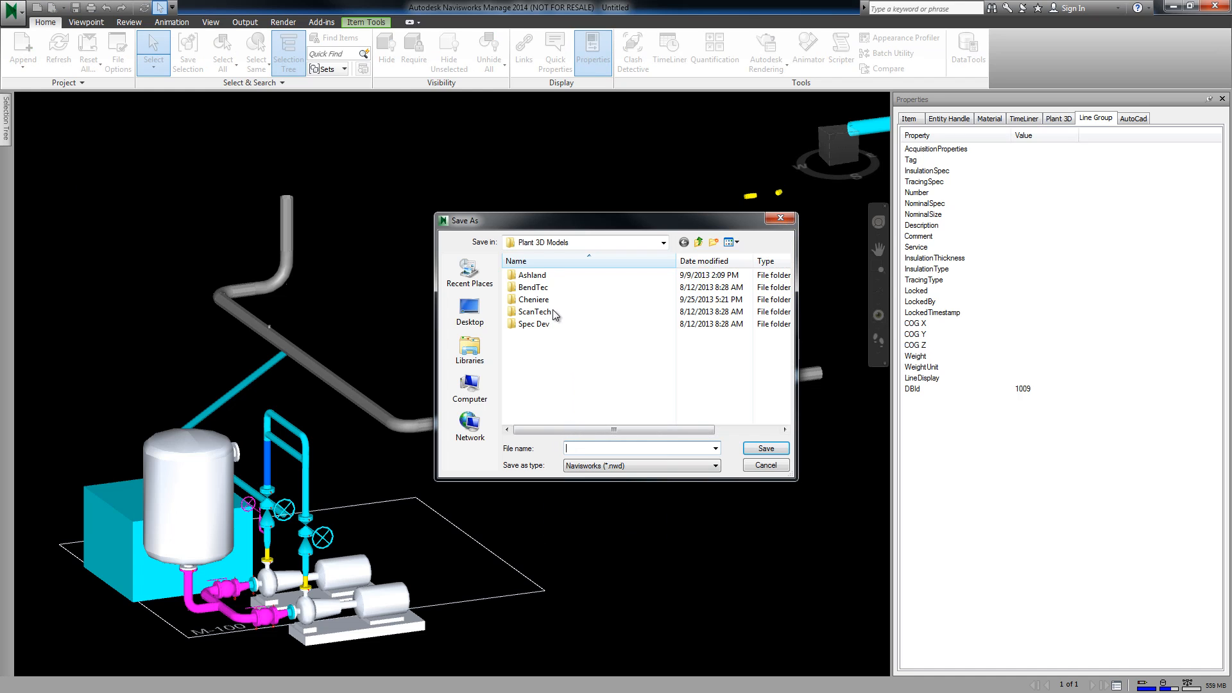
click(663, 243)
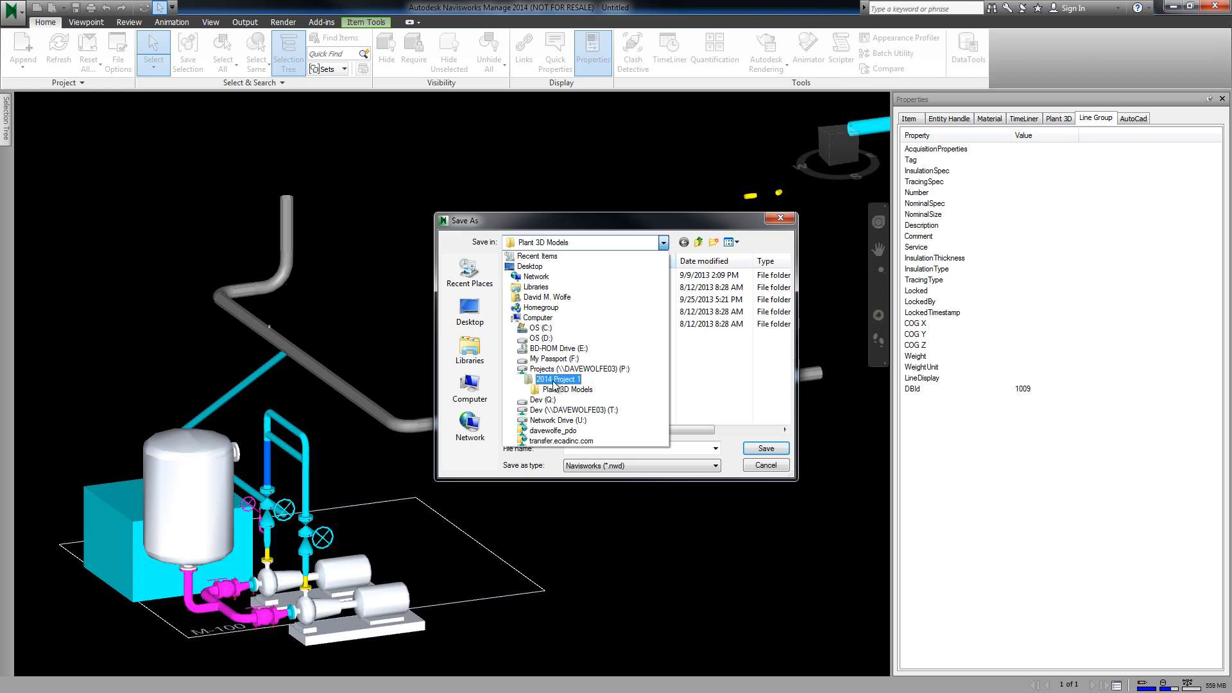
double_click(558, 378)
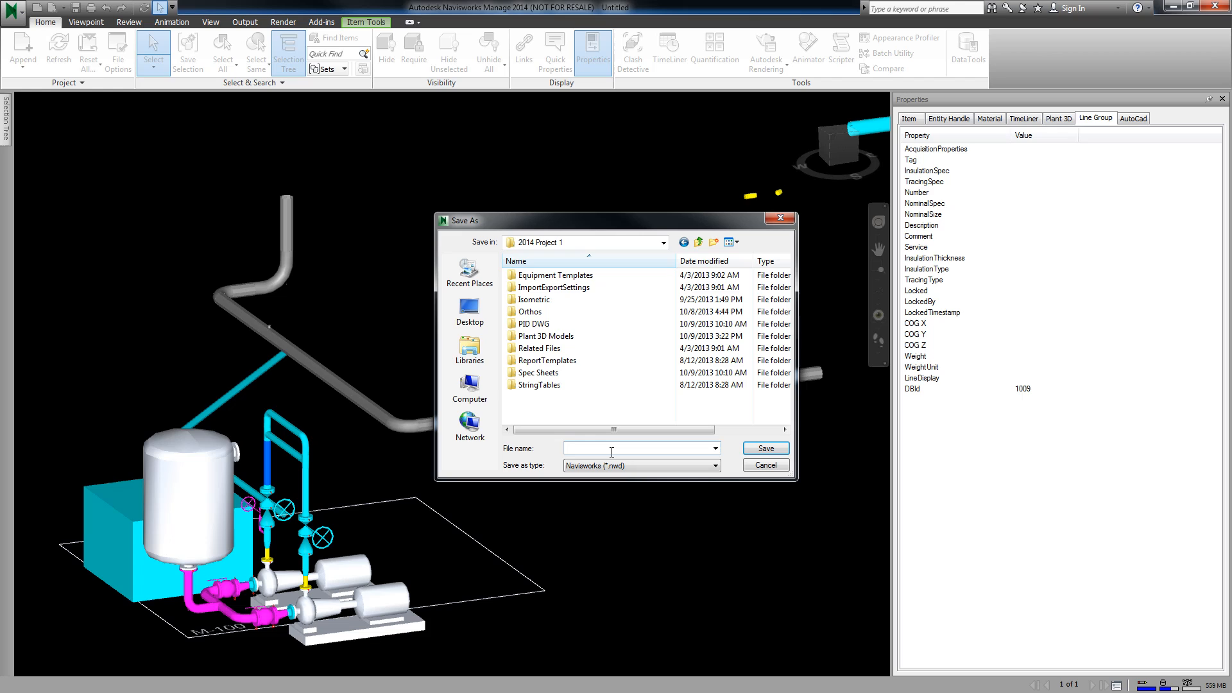
text(Piping)
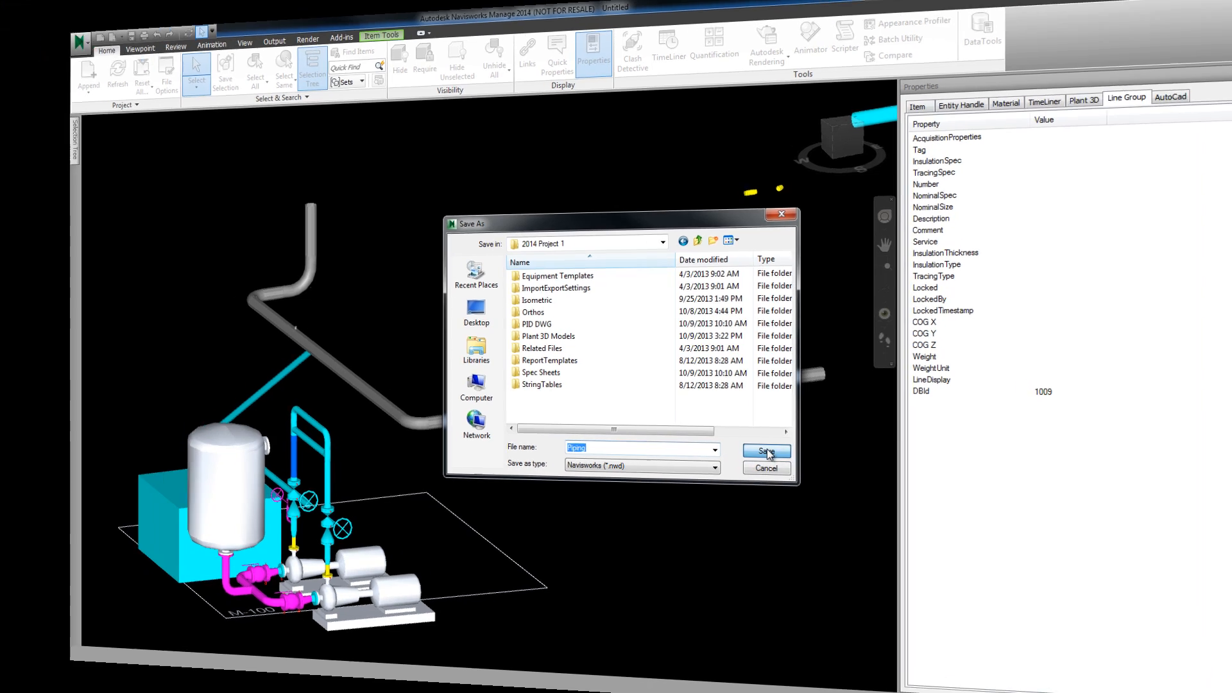
click(766, 451)
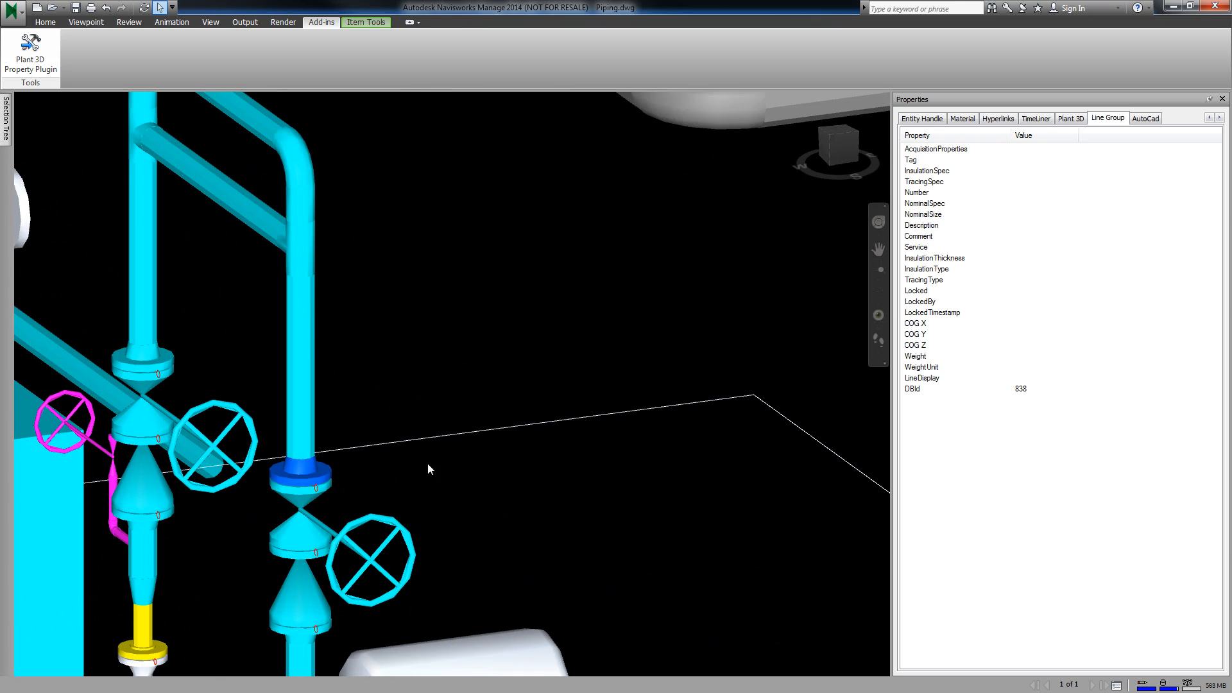
- Follow the flange's DesignStd hyperlink from the Hyperlinks tab
click(1071, 118)
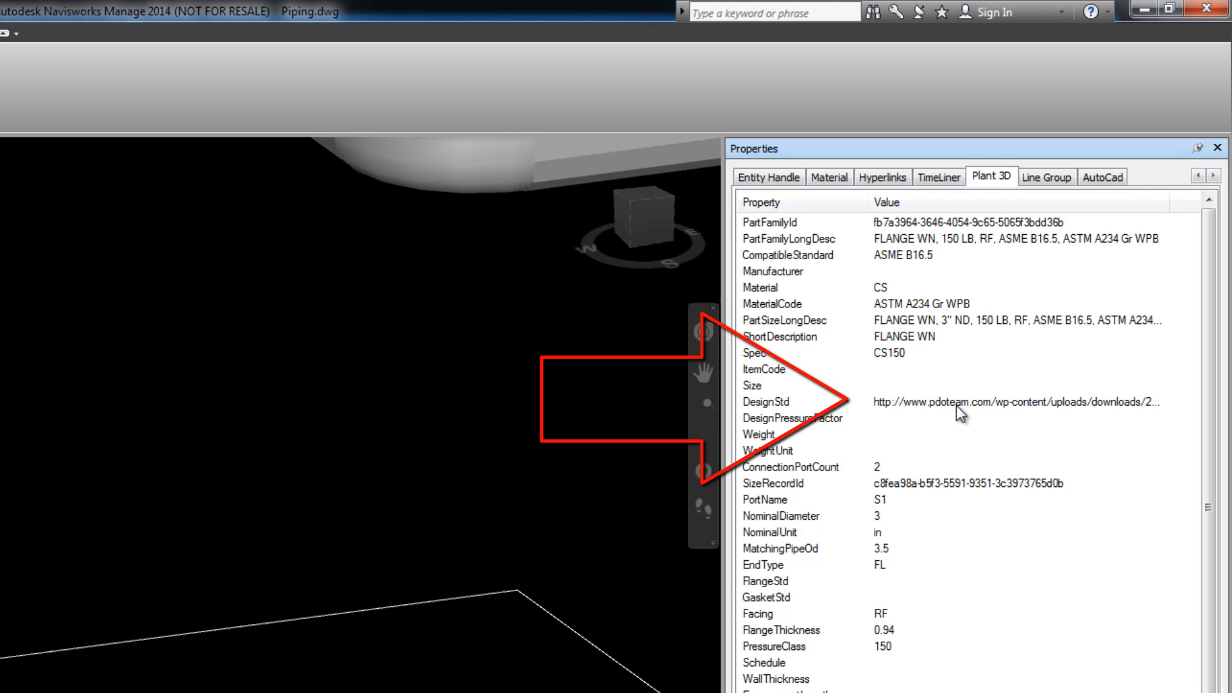
click(882, 177)
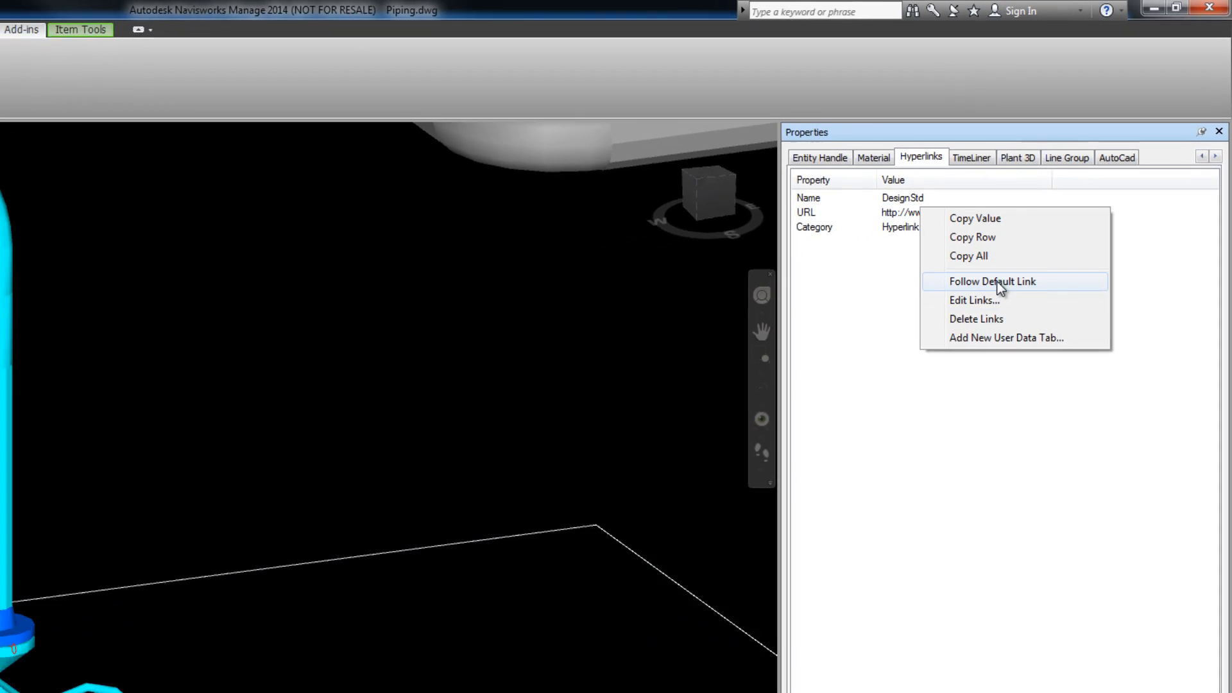
click(993, 281)
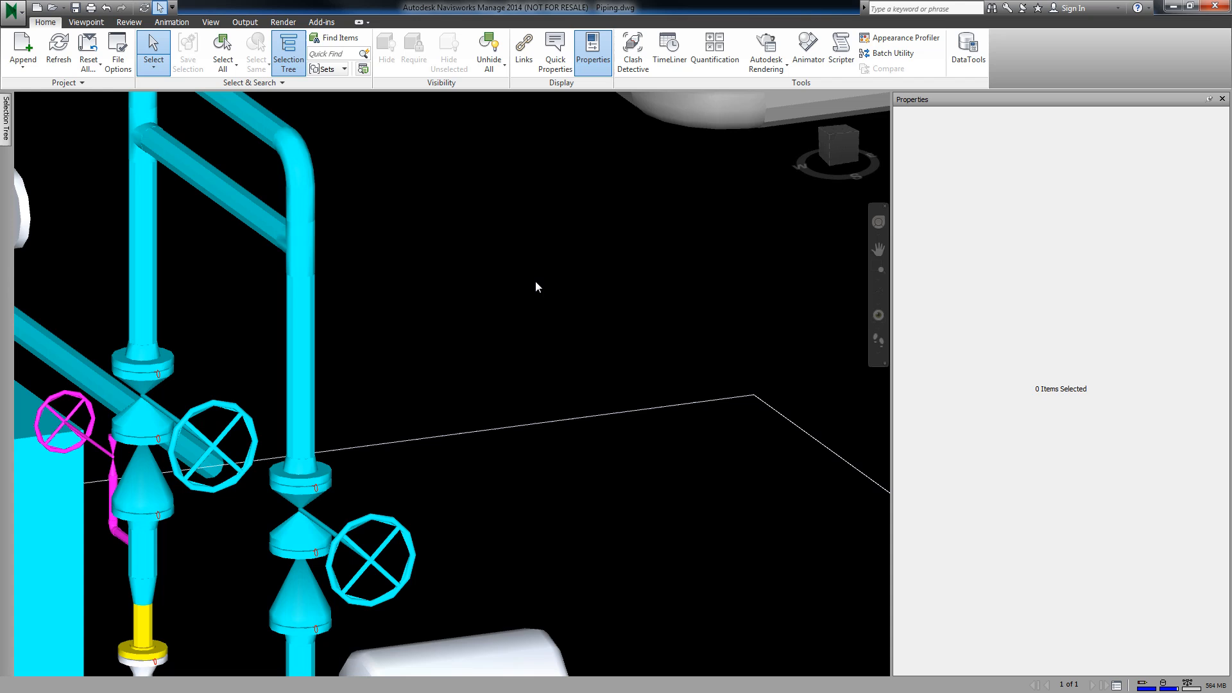
mouse_move(524, 48)
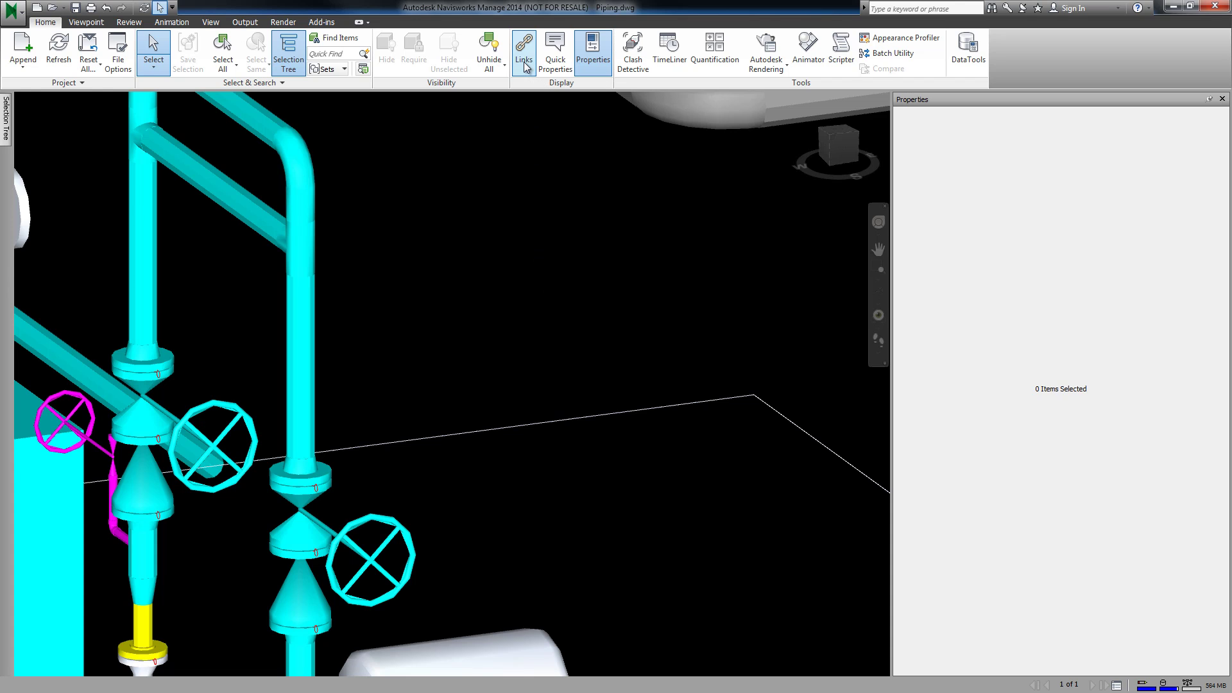
mouse_move(295, 466)
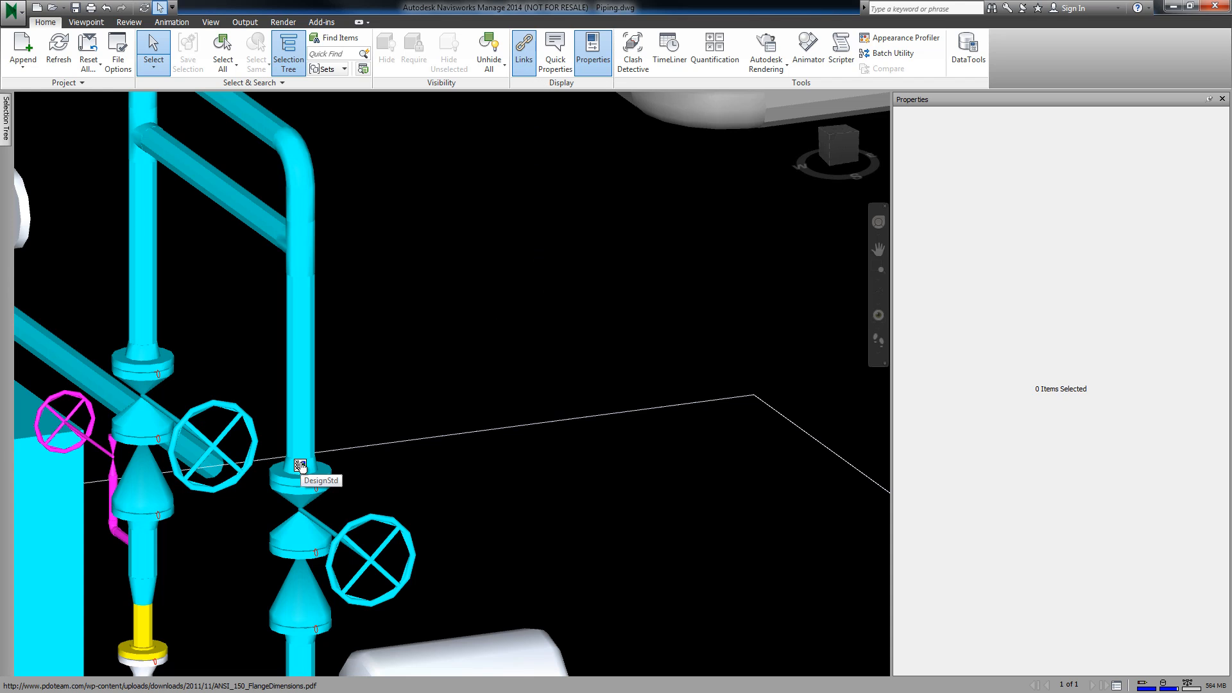